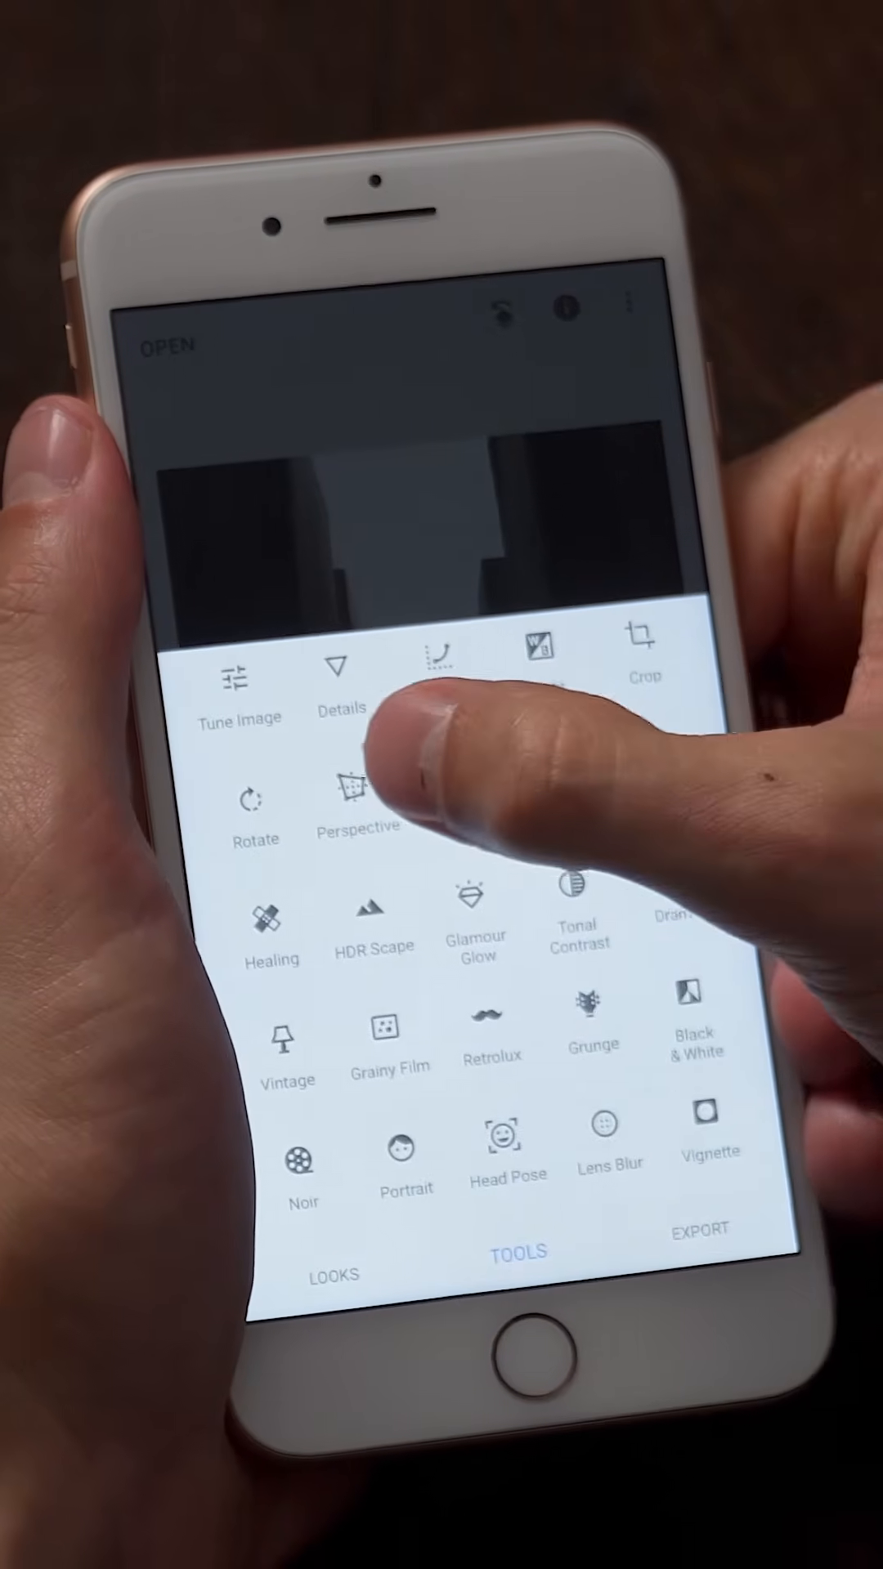
Step: Begin a Perspective correction and choose its adjustment mode for the leaning pillars
left_click(353, 811)
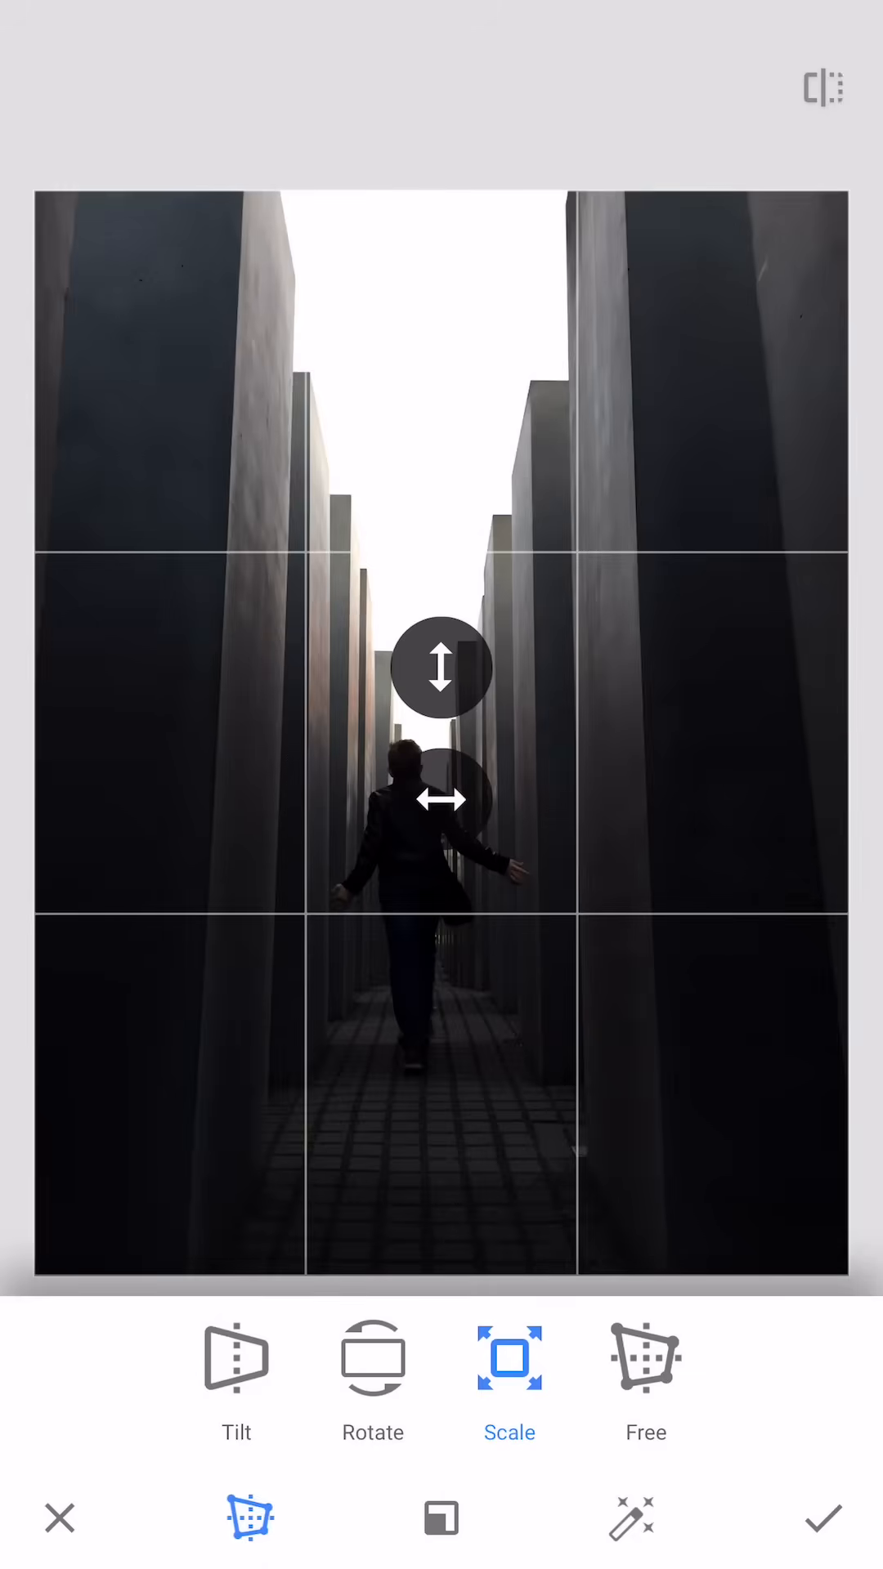
left_click(235, 1358)
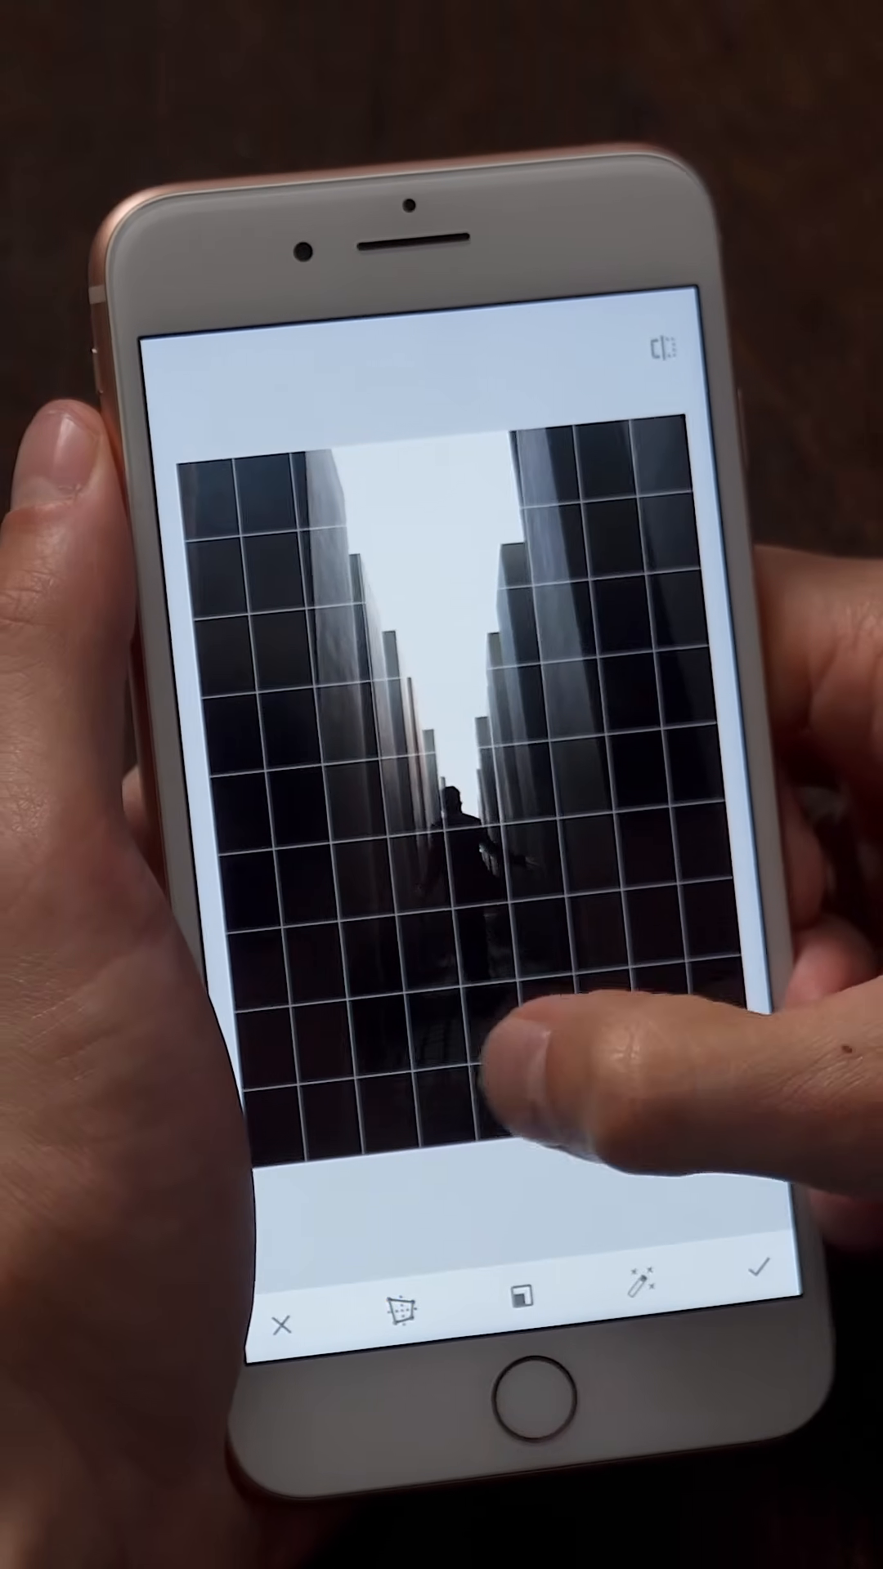
Step: Switch the perspective correction to Rotate to stand the pillars more upright
left_click(399, 1299)
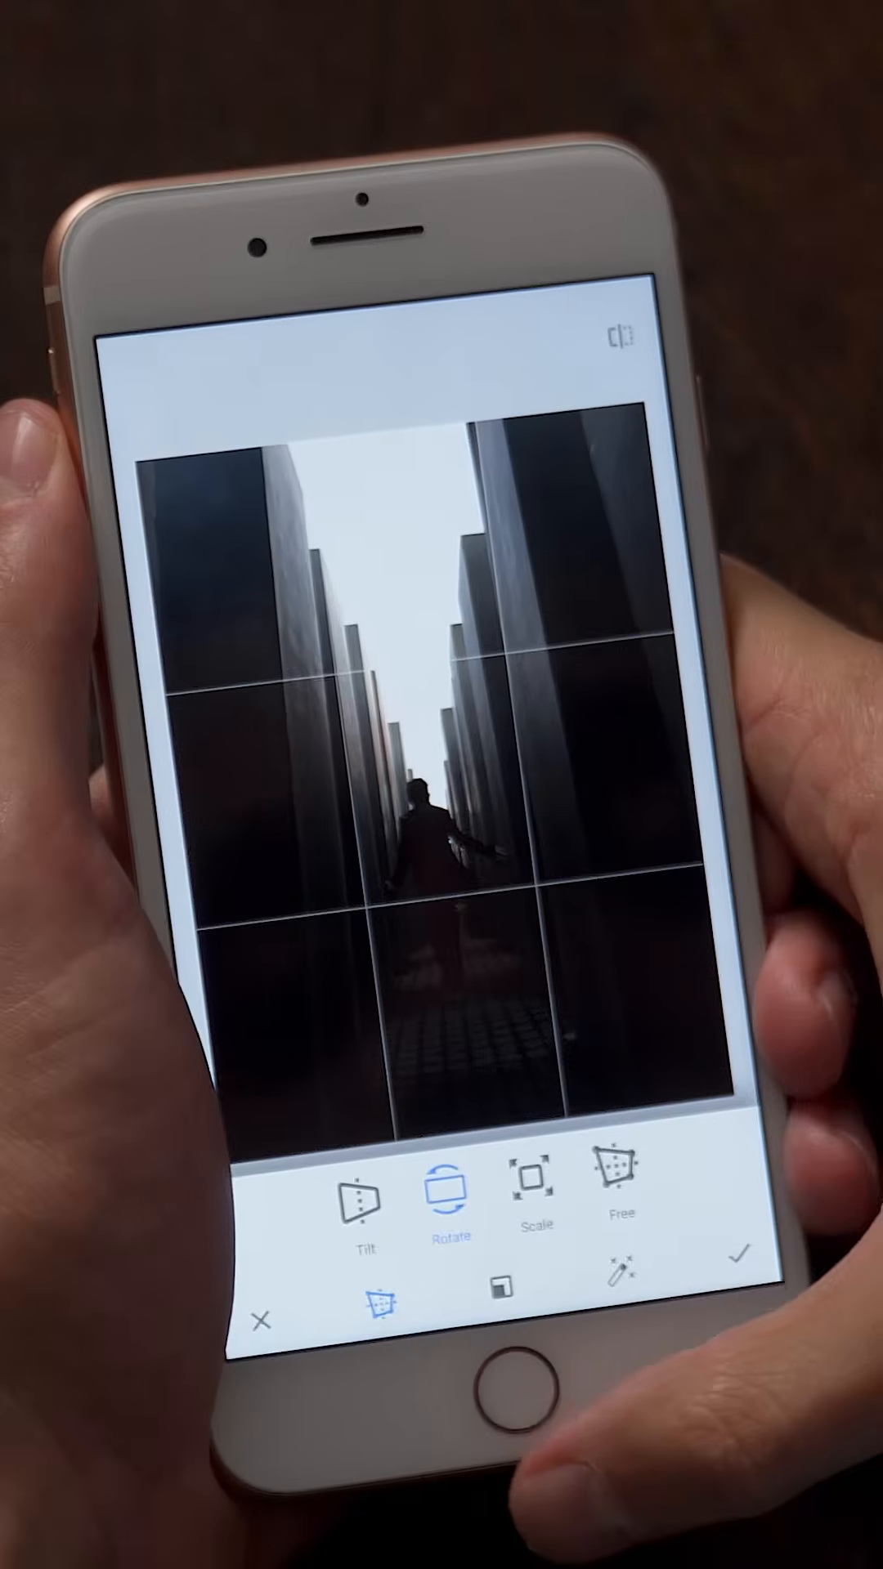
left_click(538, 1206)
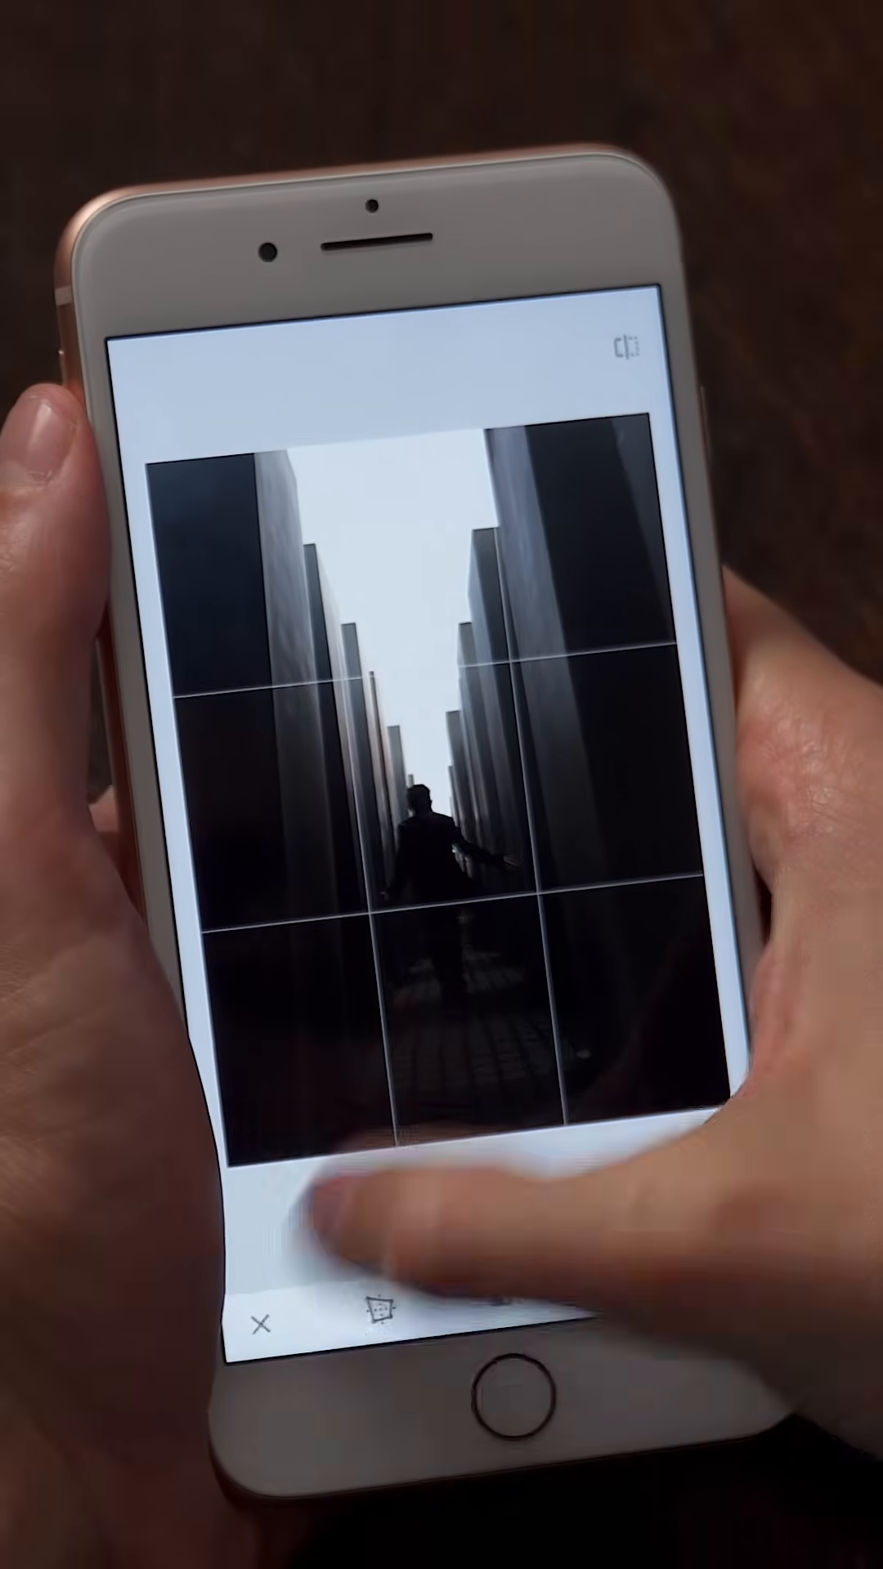
Step: Apply the first perspective pass and reopen Perspective for a second correction
left_click(261, 1322)
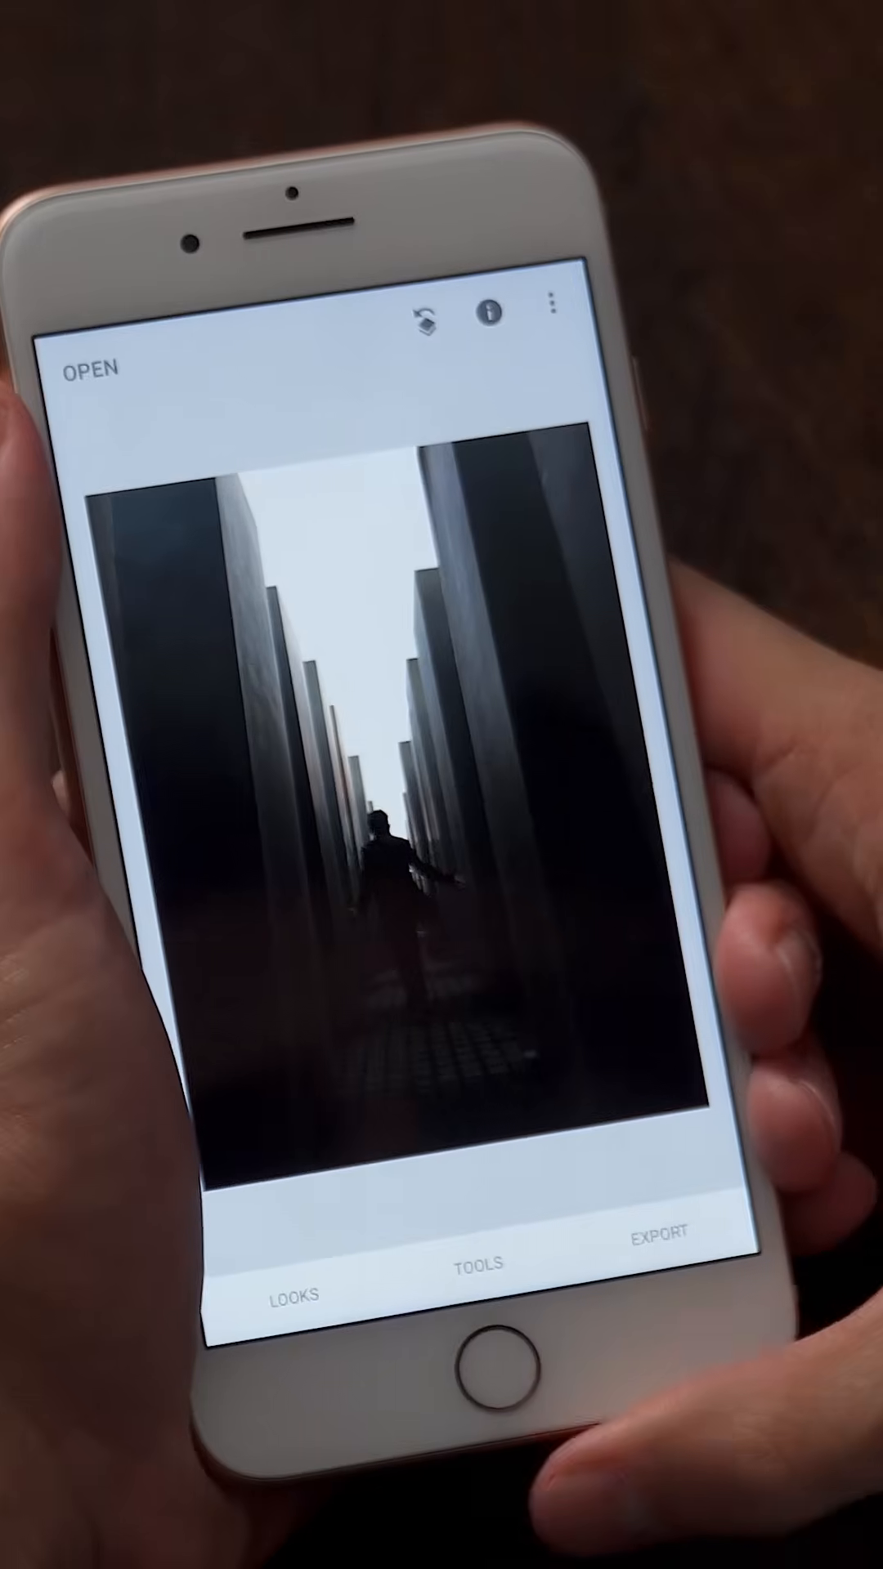
left_click(479, 1288)
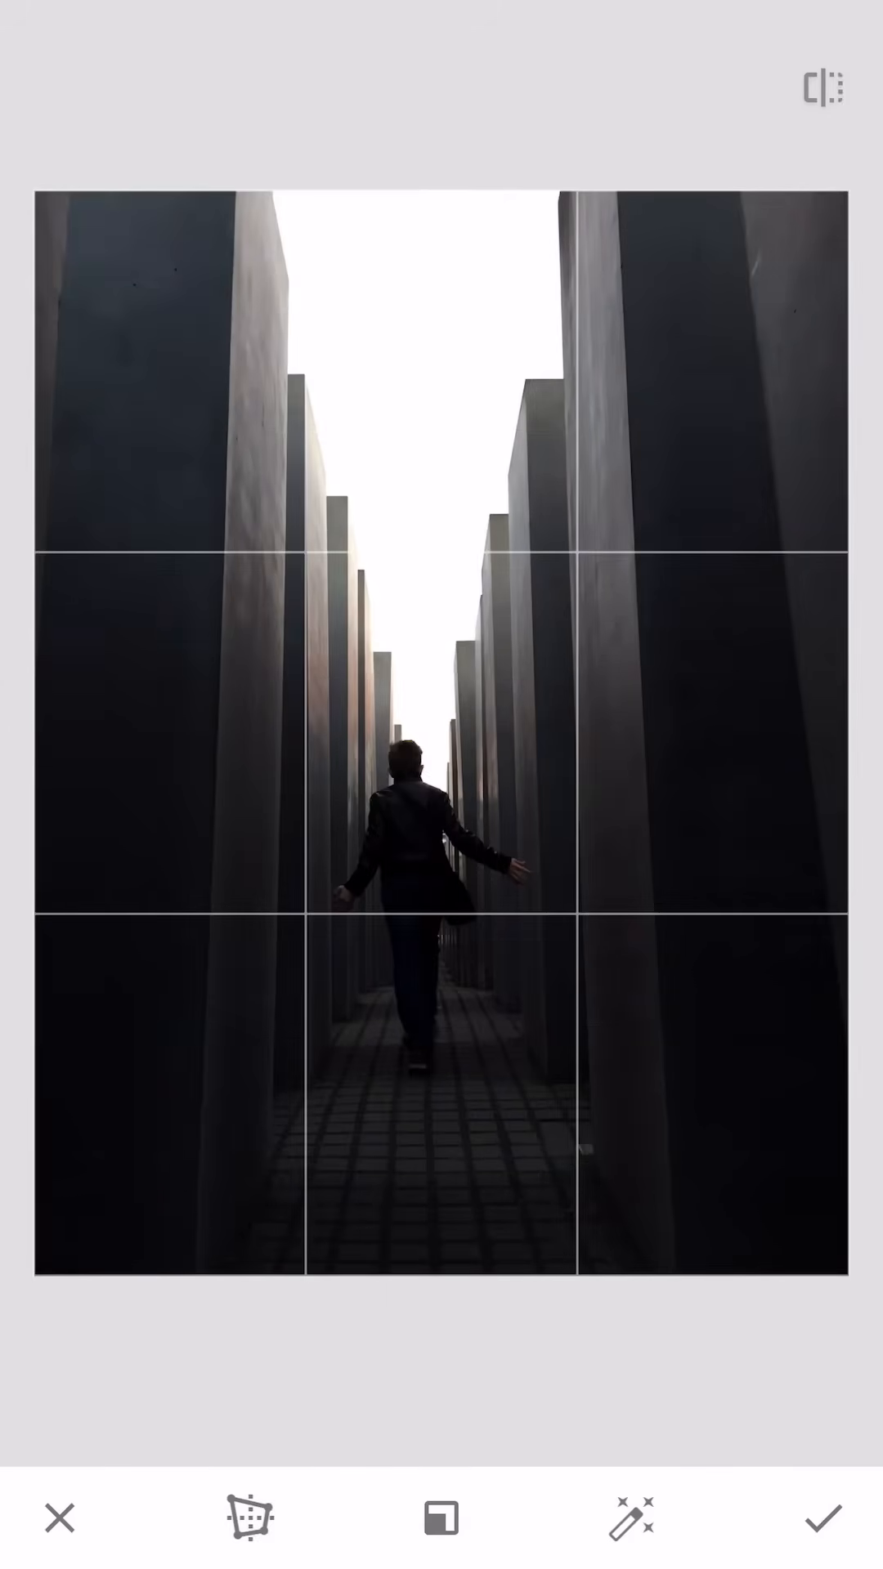
left_click(247, 1516)
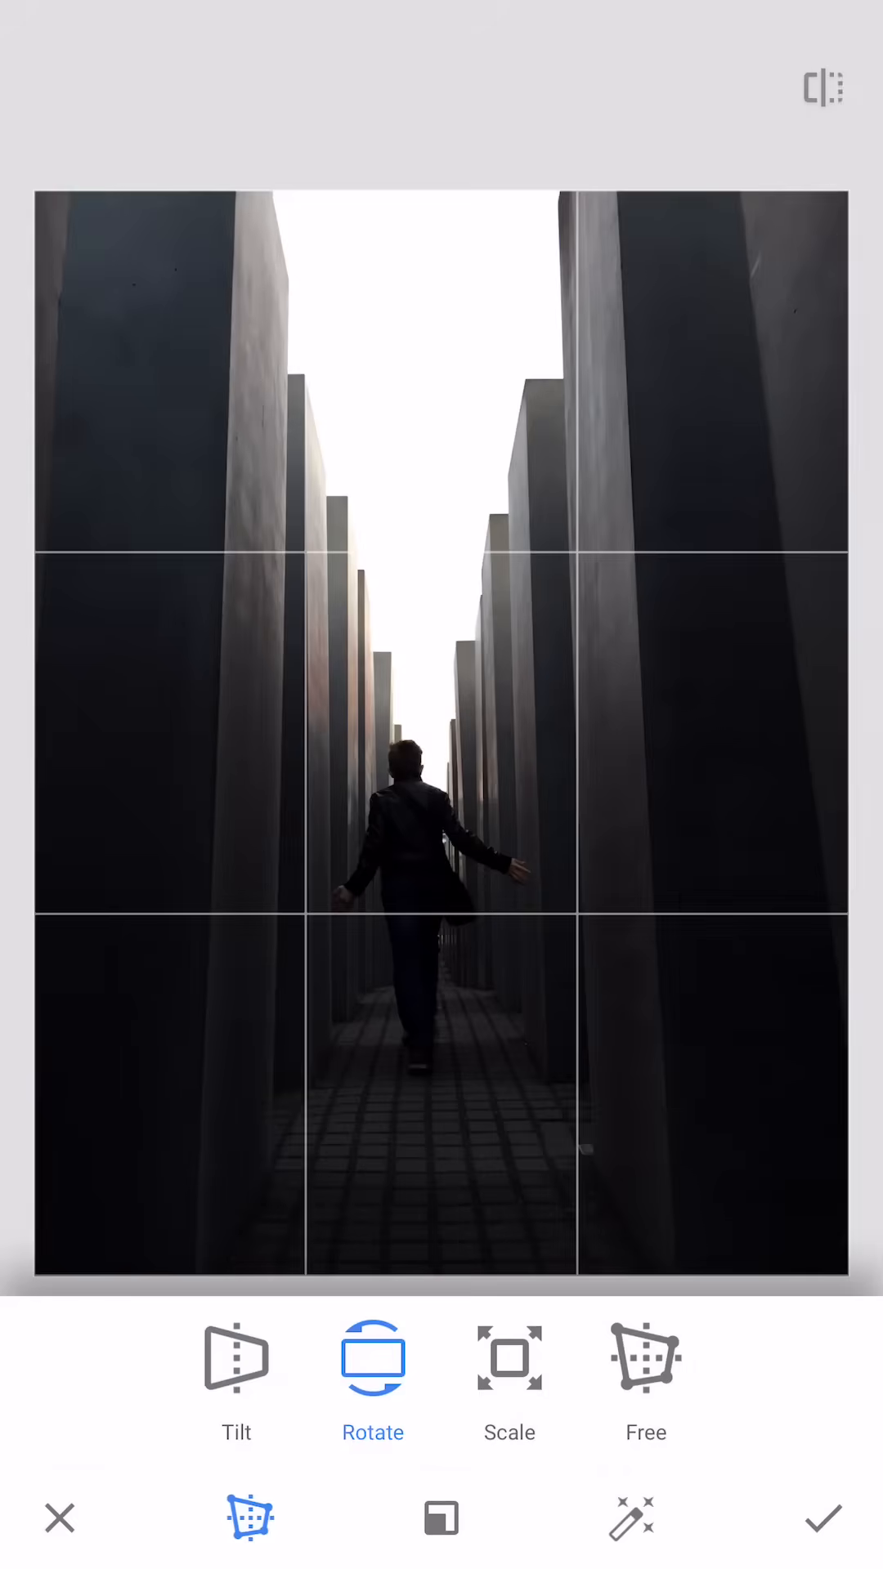
Step: Choose another perspective adjustment to straighten both pillars and enlarge the figure
left_click(235, 1371)
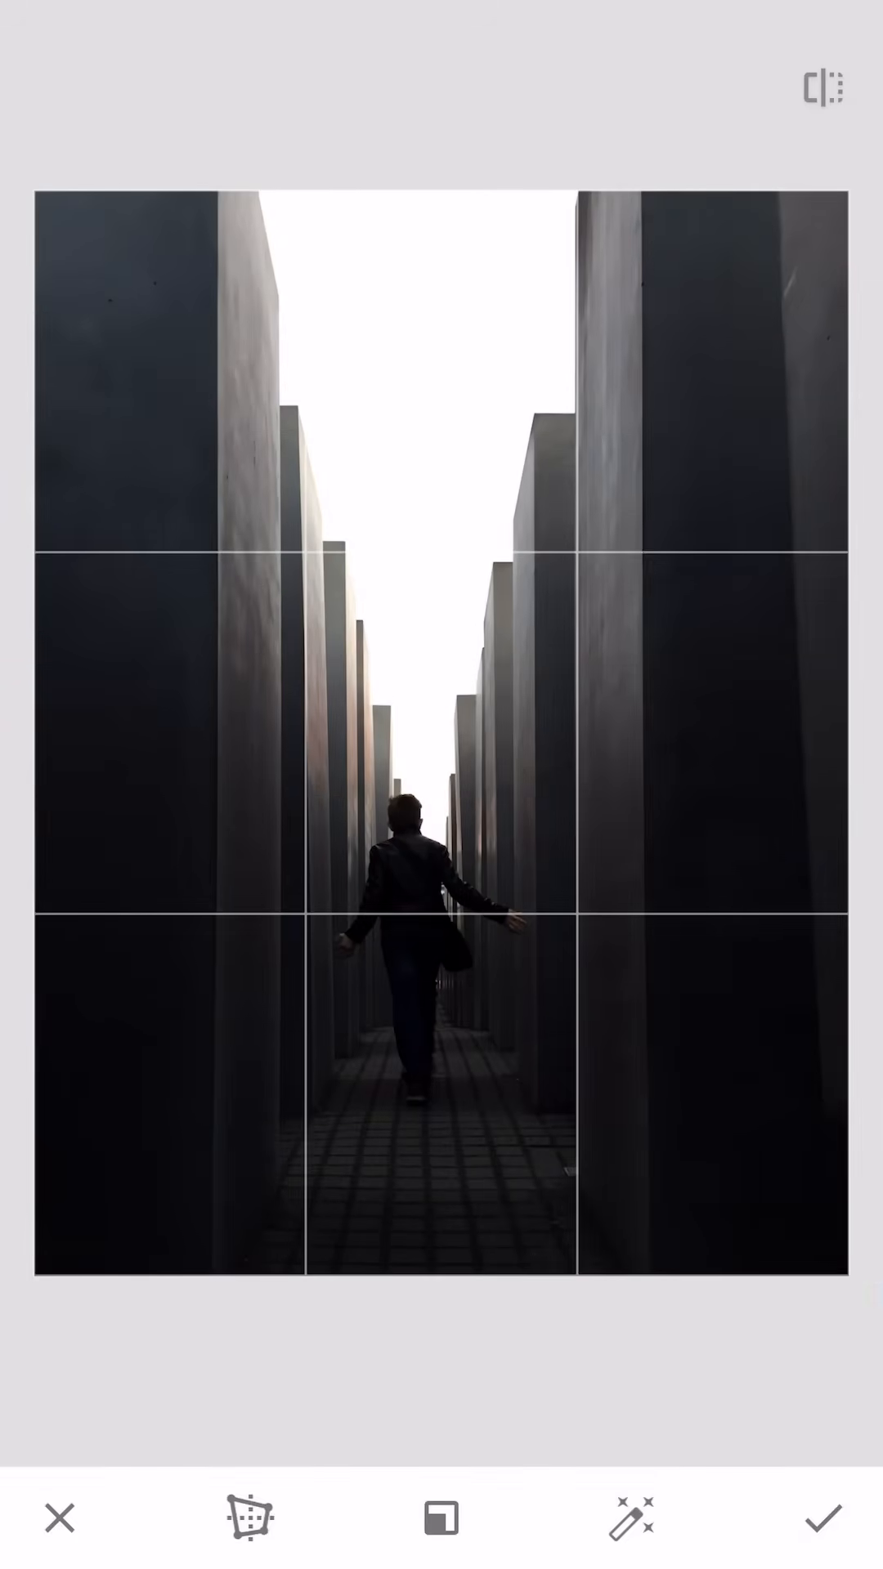
Step: Tilt the perspective to reduce the converging of the concrete pillars
left_click(246, 1519)
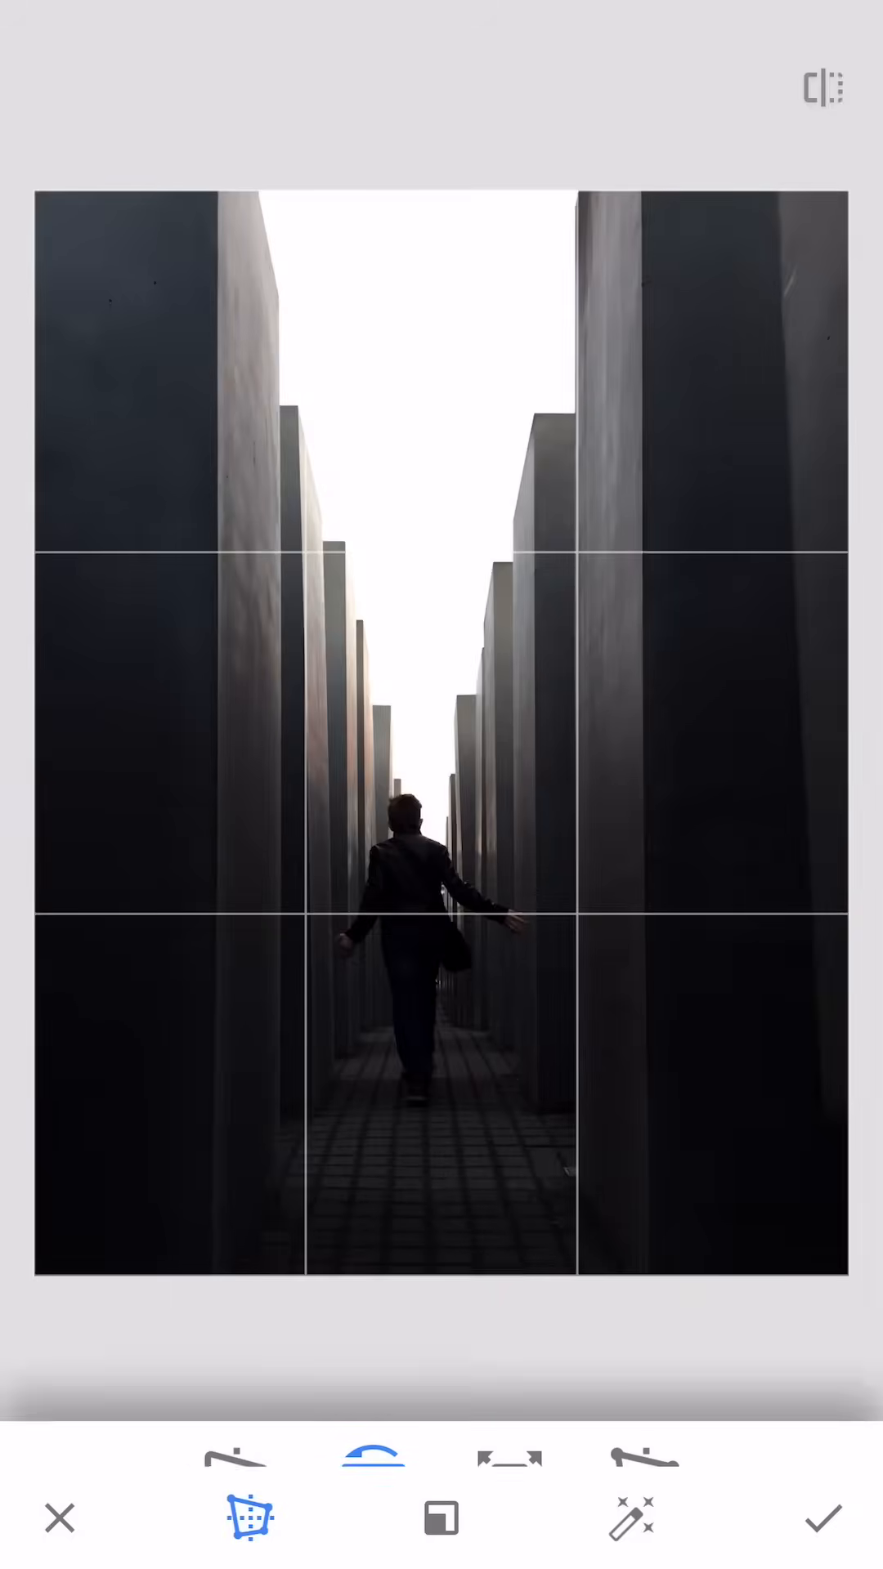
left_click(247, 1518)
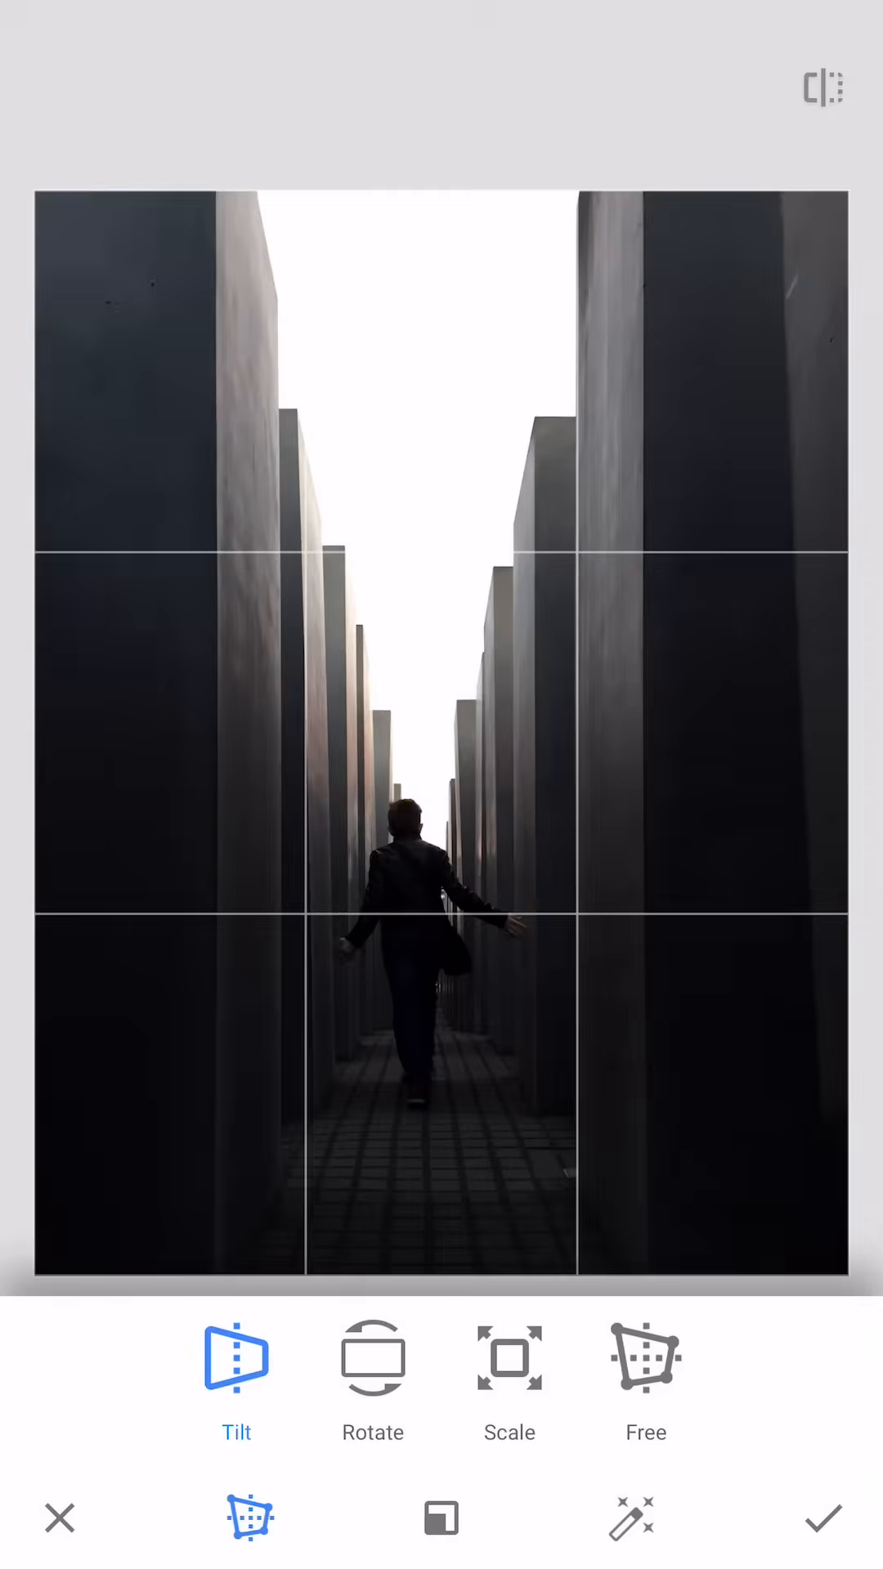
left_click(371, 1358)
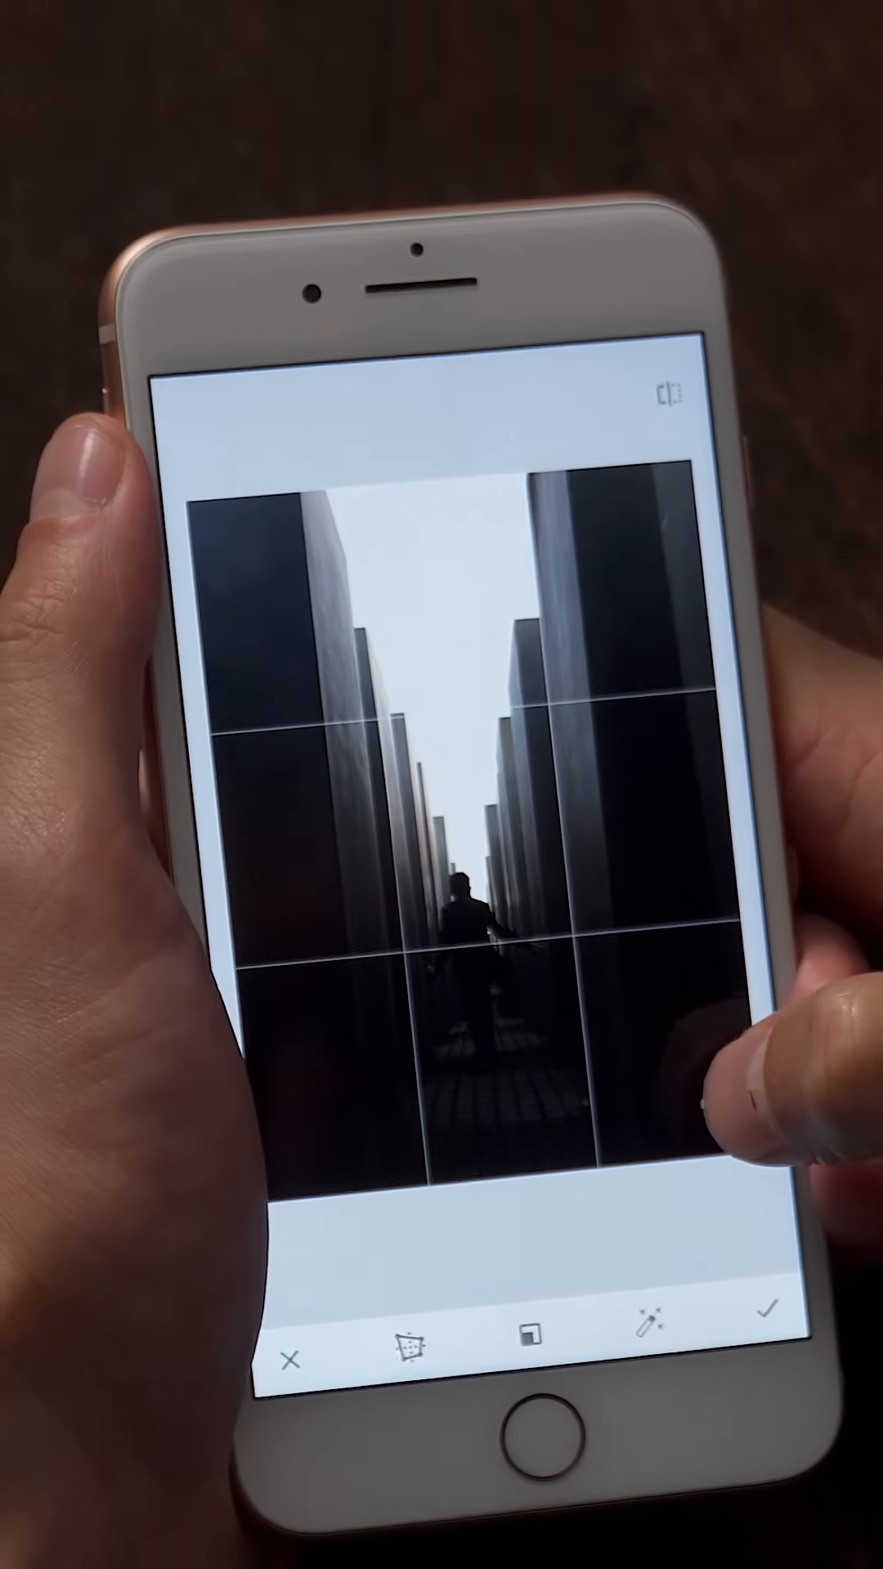
left_click(403, 1337)
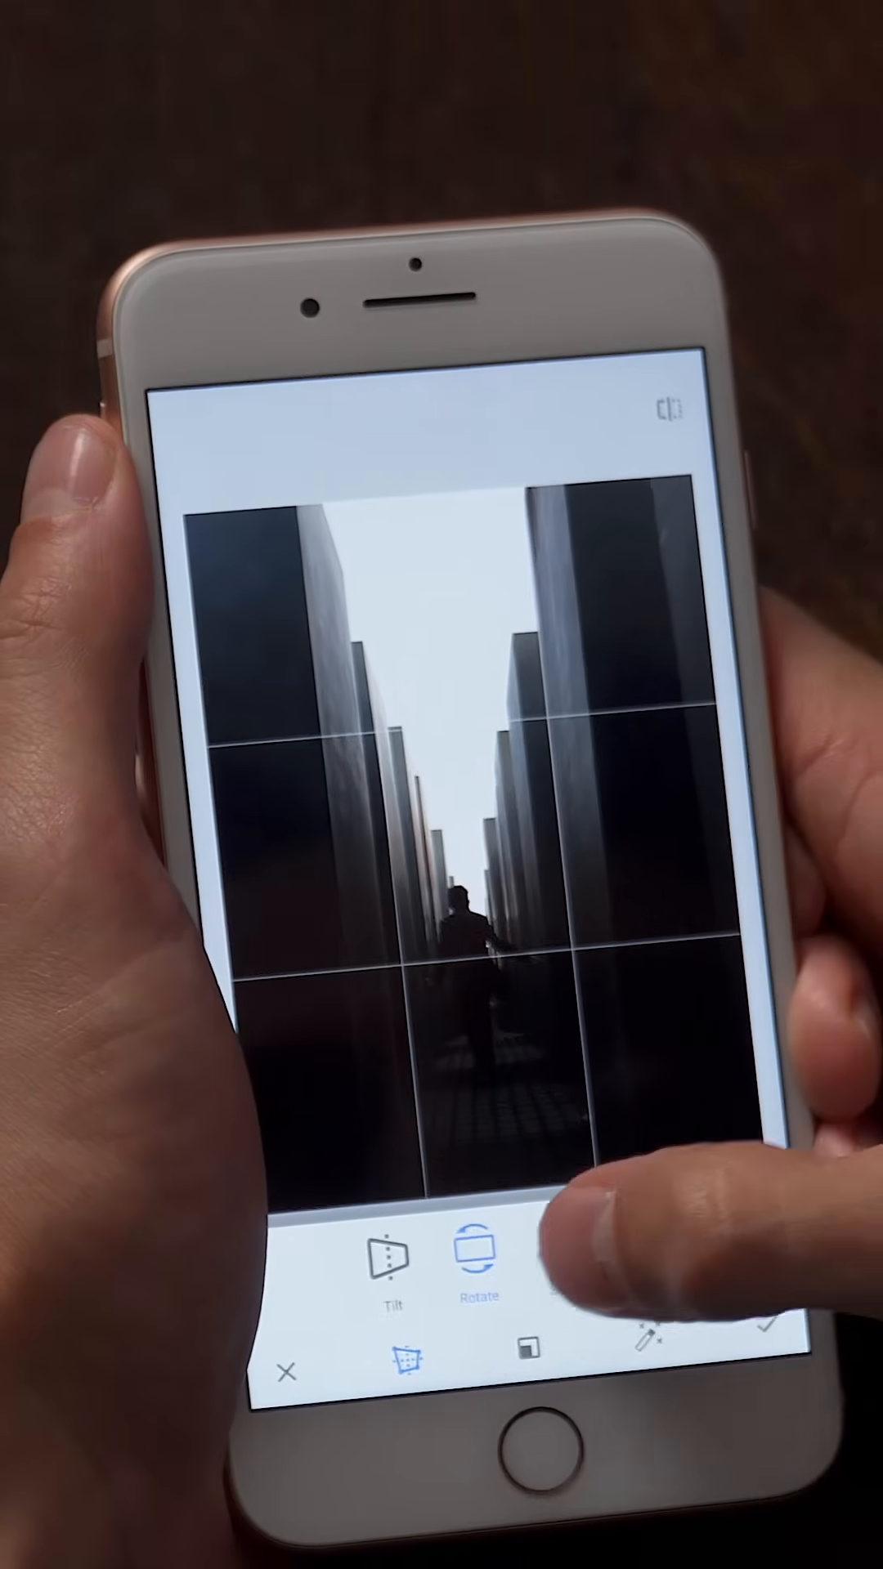
Step: Rotate the image within the perspective correction so the pillars stand upright
left_click(562, 1247)
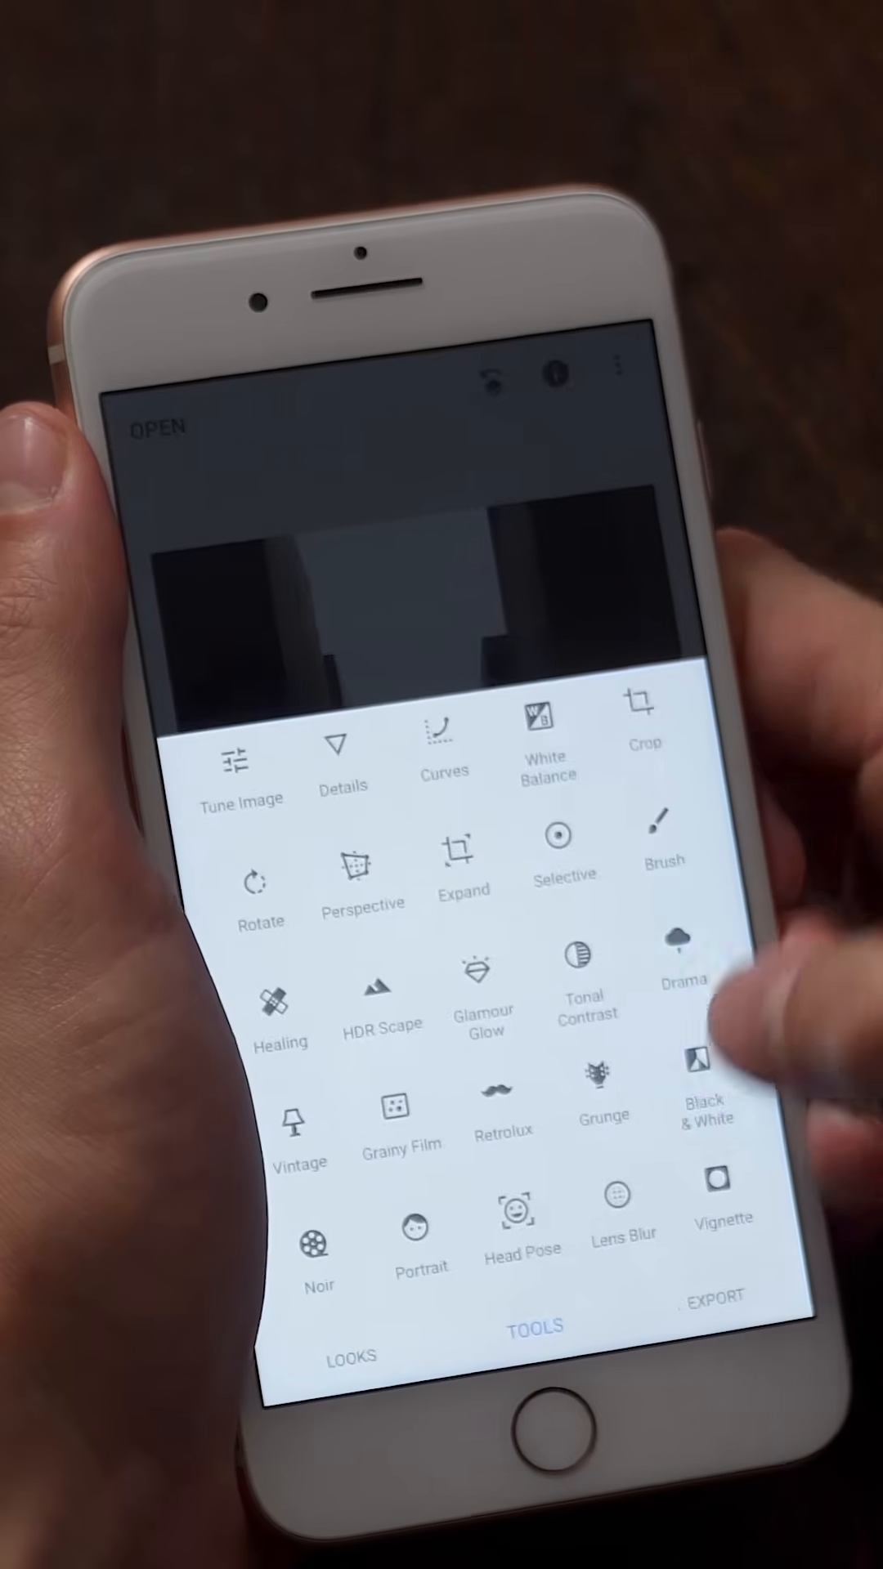
Step: Start a Crop on the perspective-corrected pillar photo
left_click(641, 711)
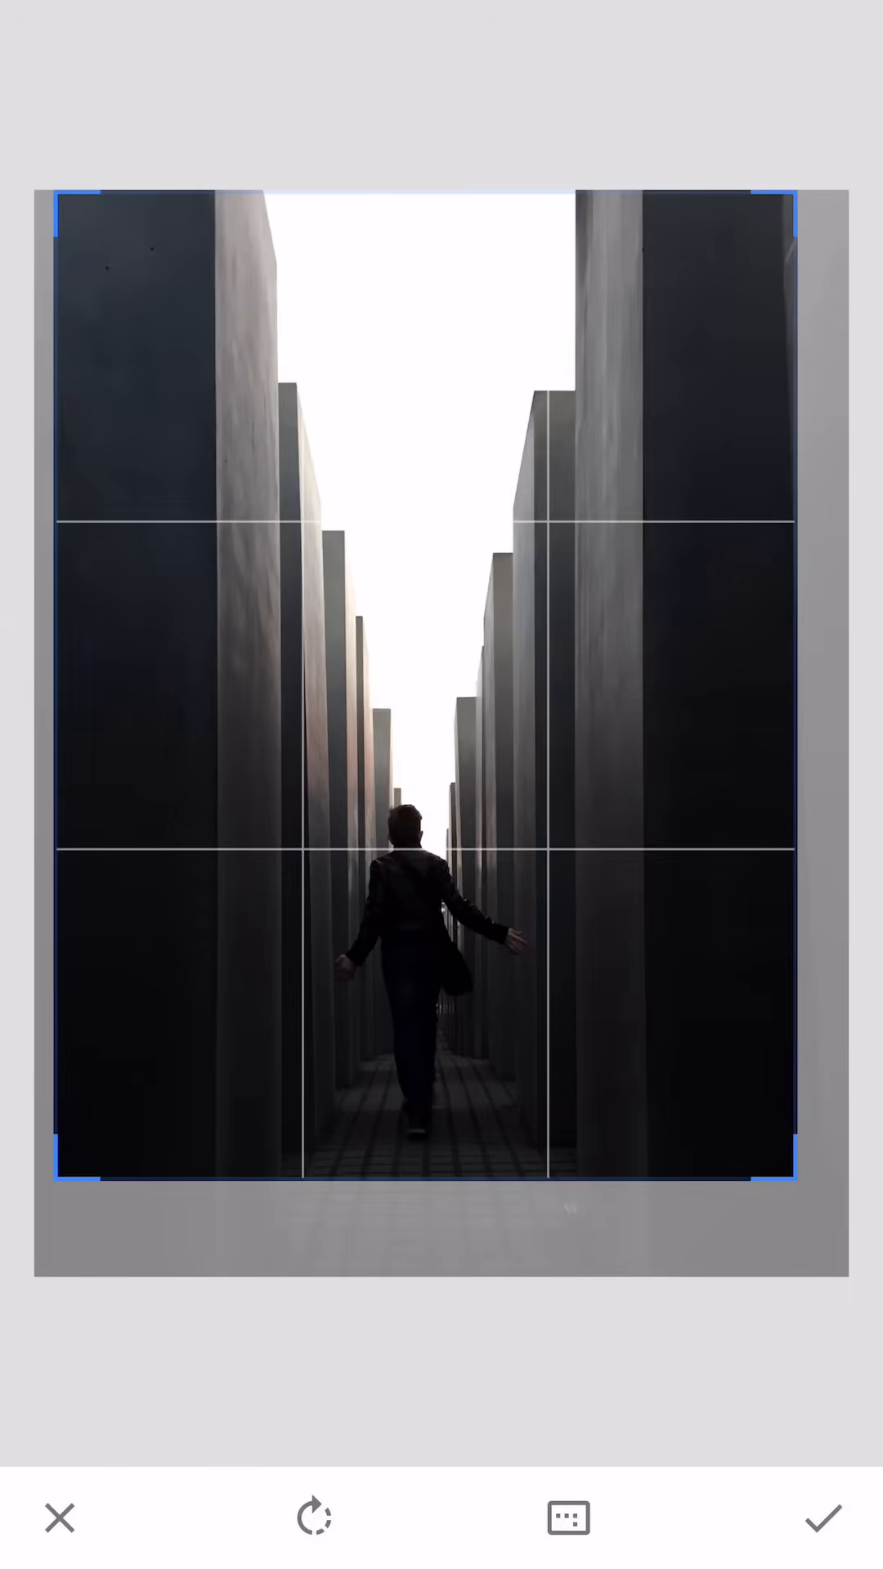
Step: Apply the tighter crop around the walking figure and pillars
left_click(822, 1516)
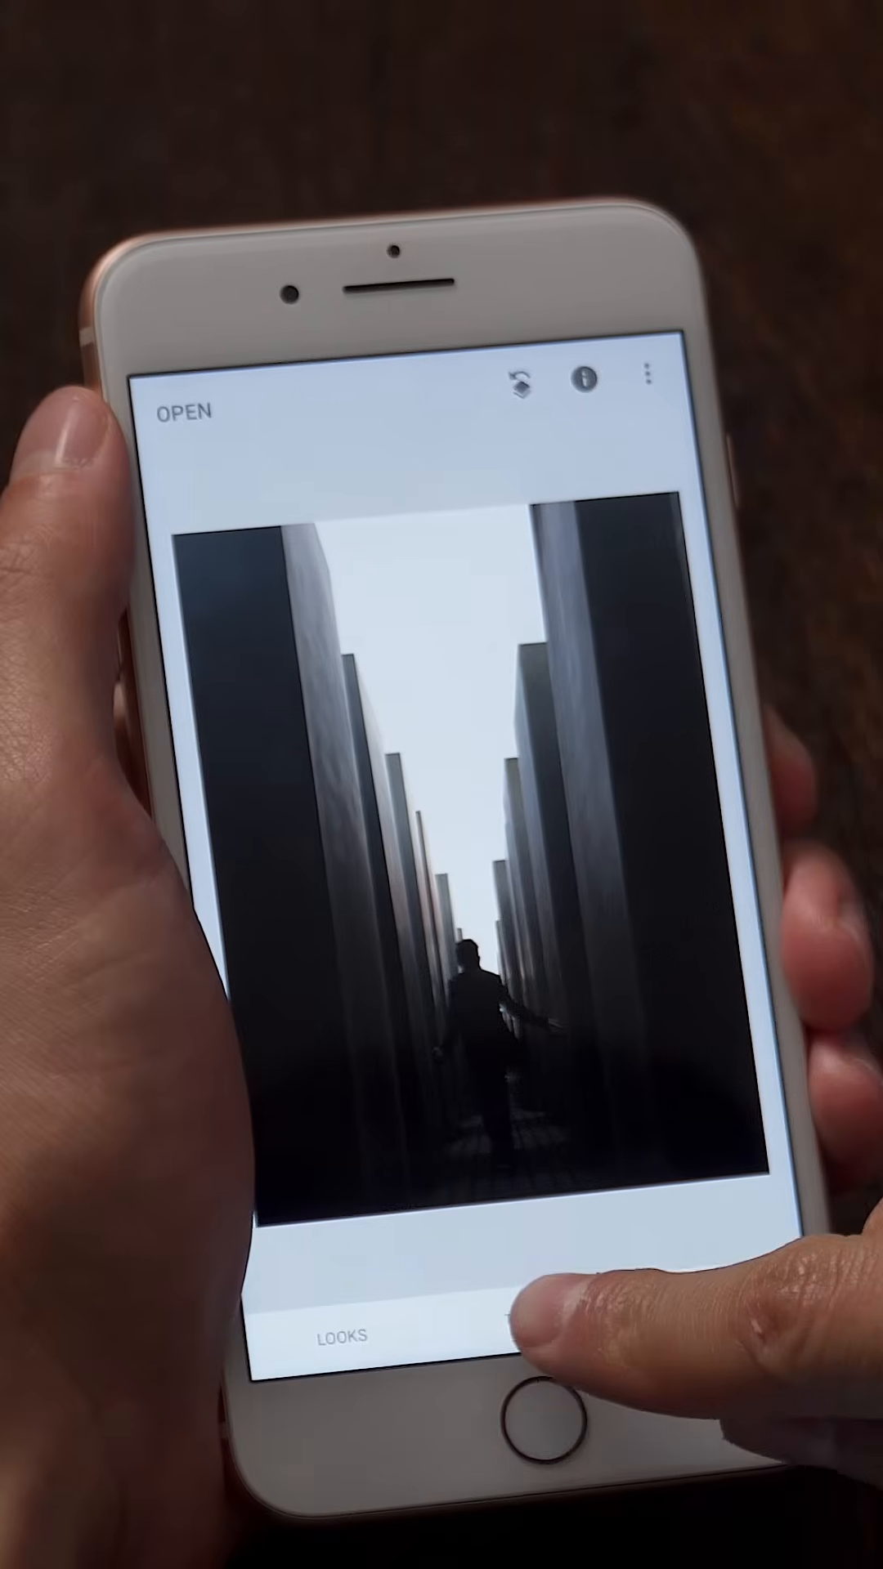
Step: Bring up the editing tools collection over the cropped photo
left_click(520, 1315)
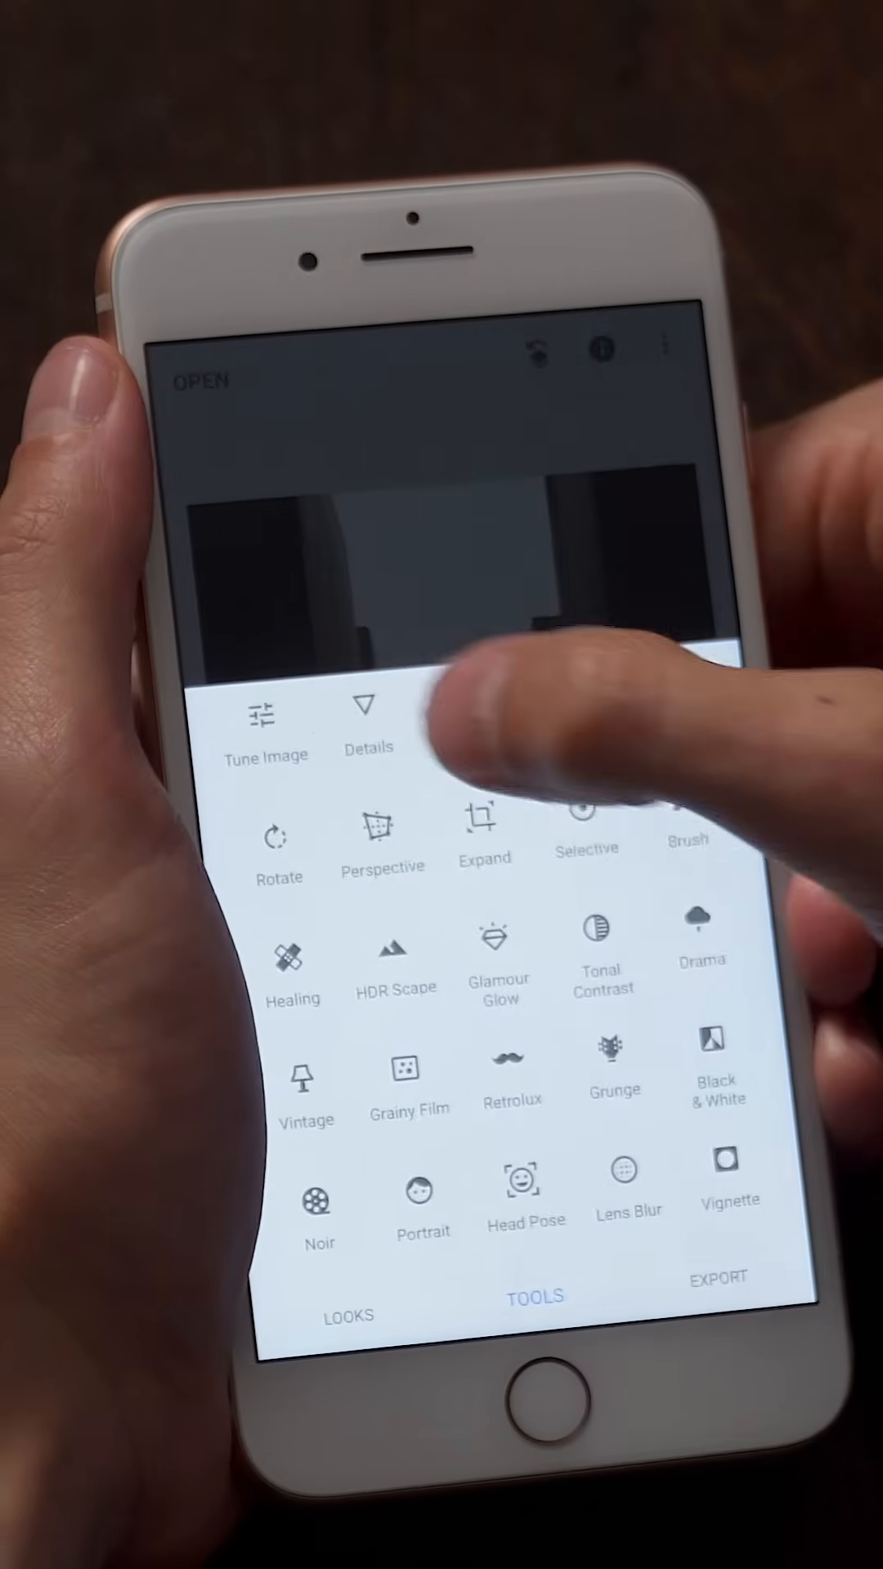
Step: Open Tune Image on the cropped photo, ready to adjust highlights
left_click(261, 731)
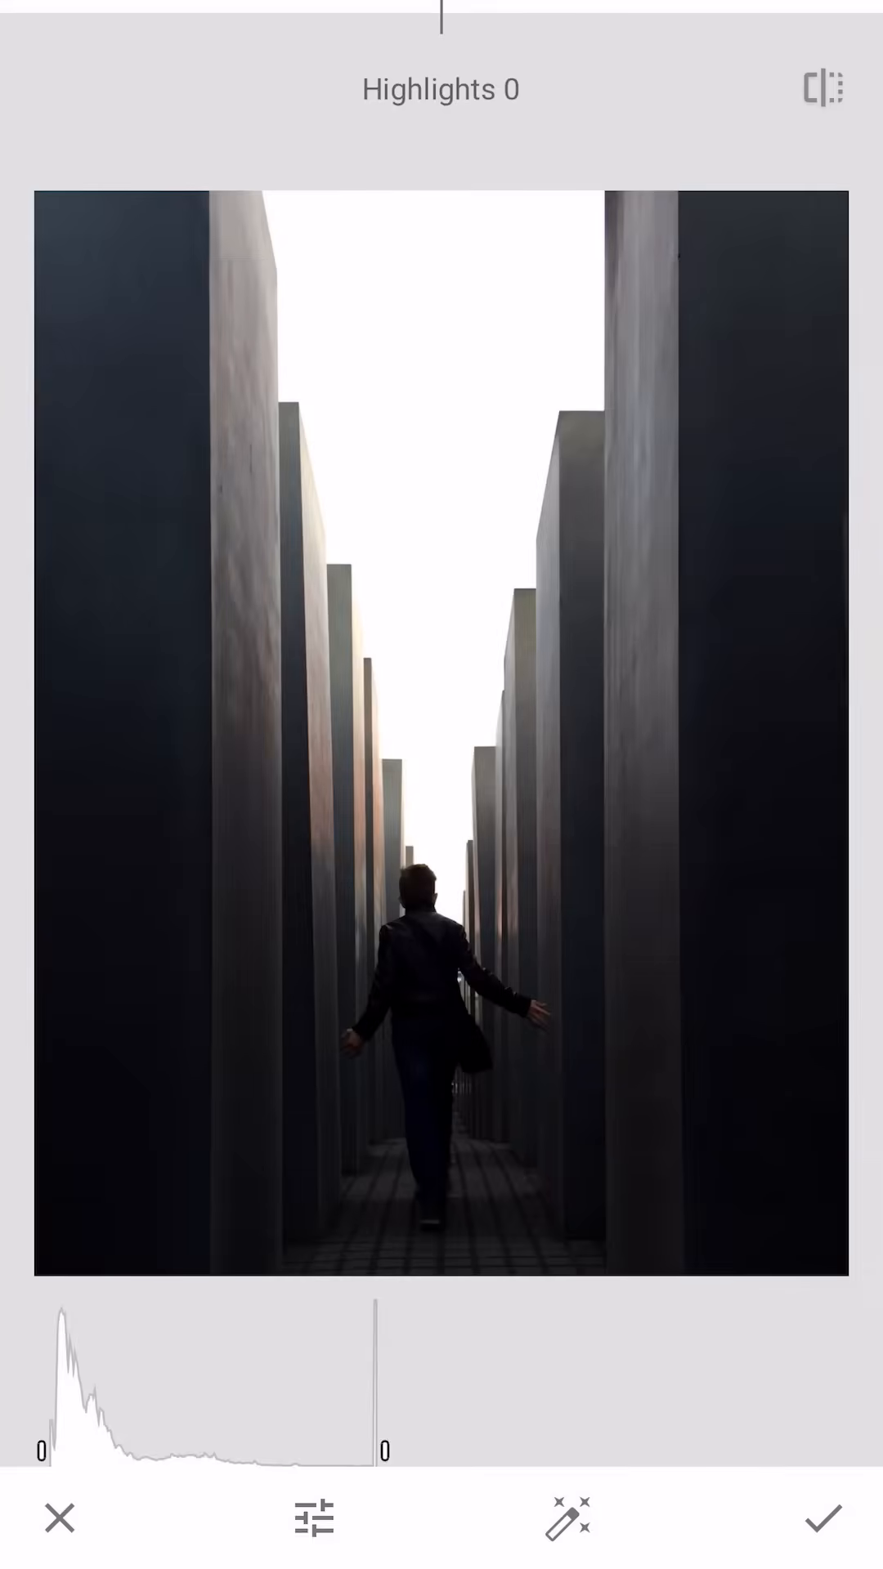
Step: Select the Warmth parameter in Tune Image, still at 0
left_click_drag(441, 18, 509, 18)
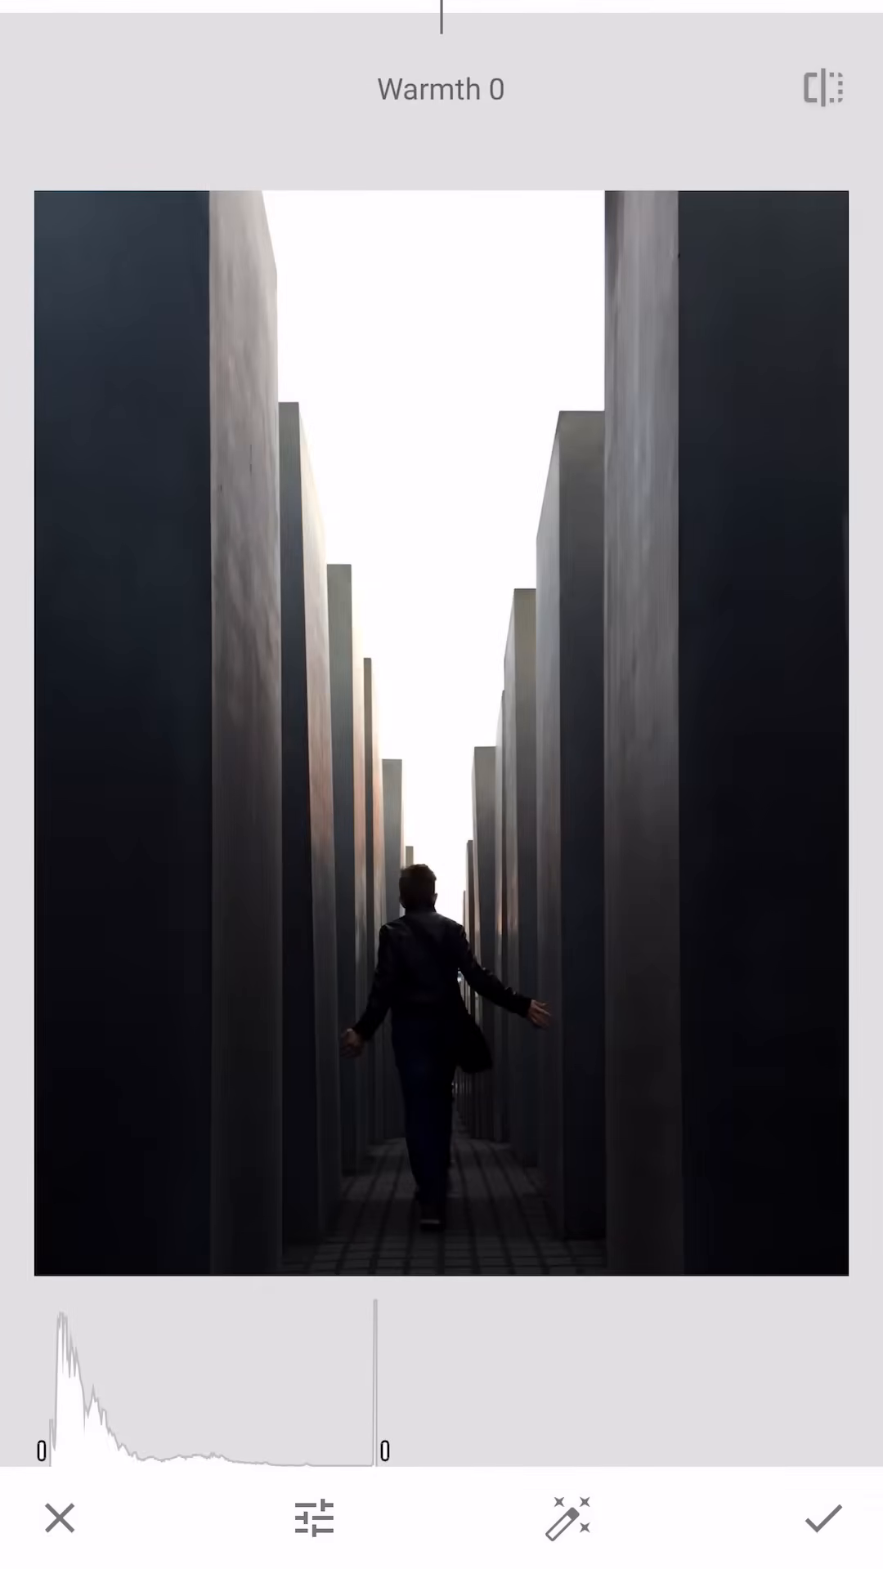
Step: Set Warmth to +5 and apply the Tune Image adjustment
left_click_drag(441, 18, 461, 18)
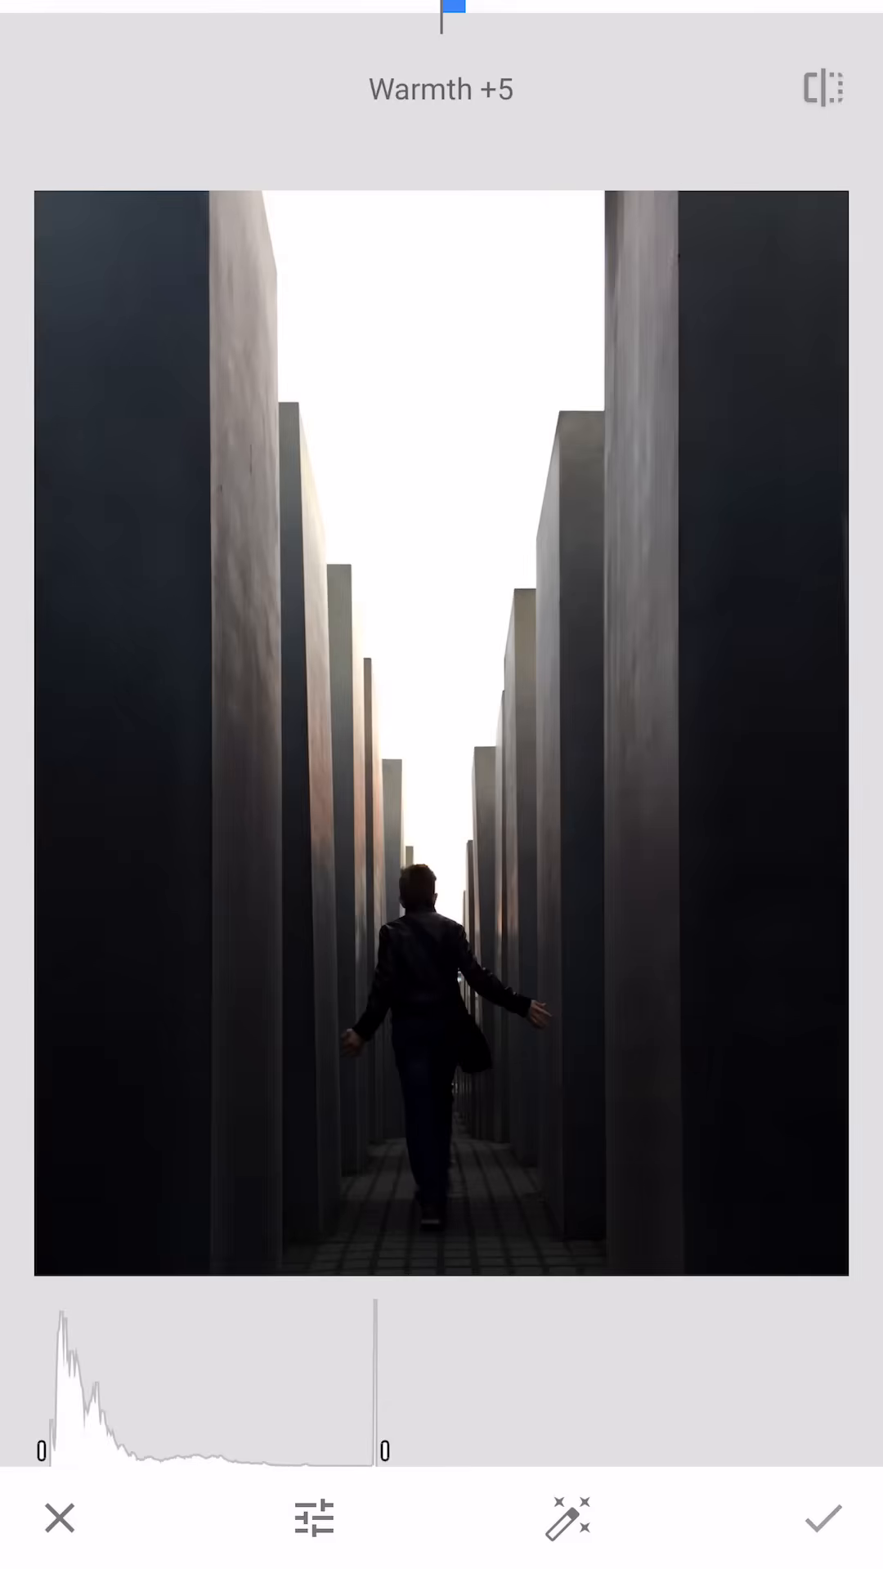
left_click(822, 1517)
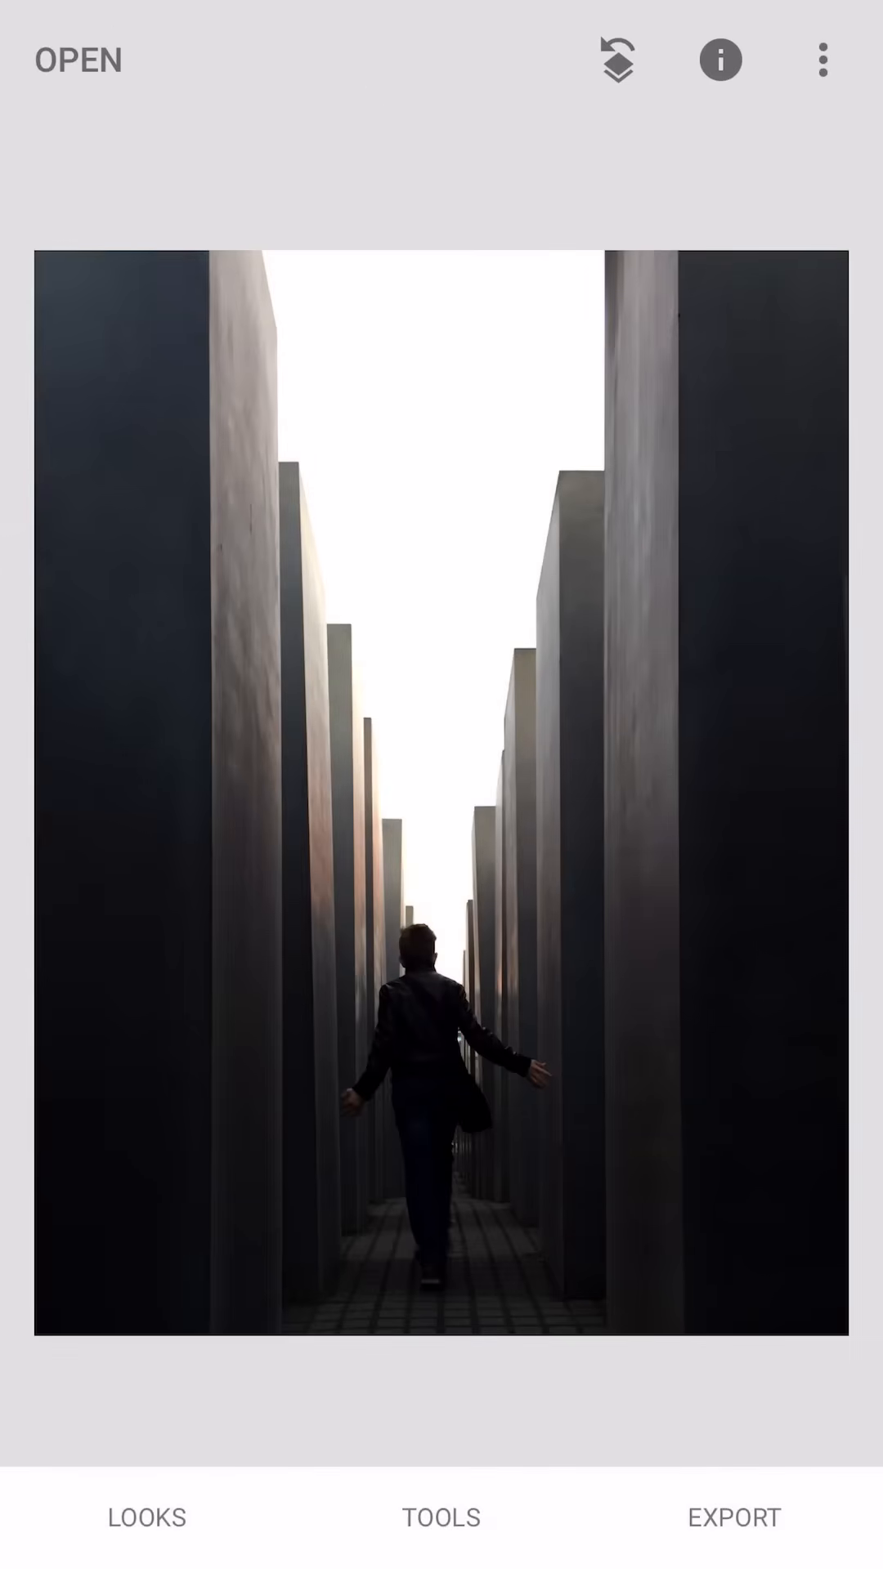